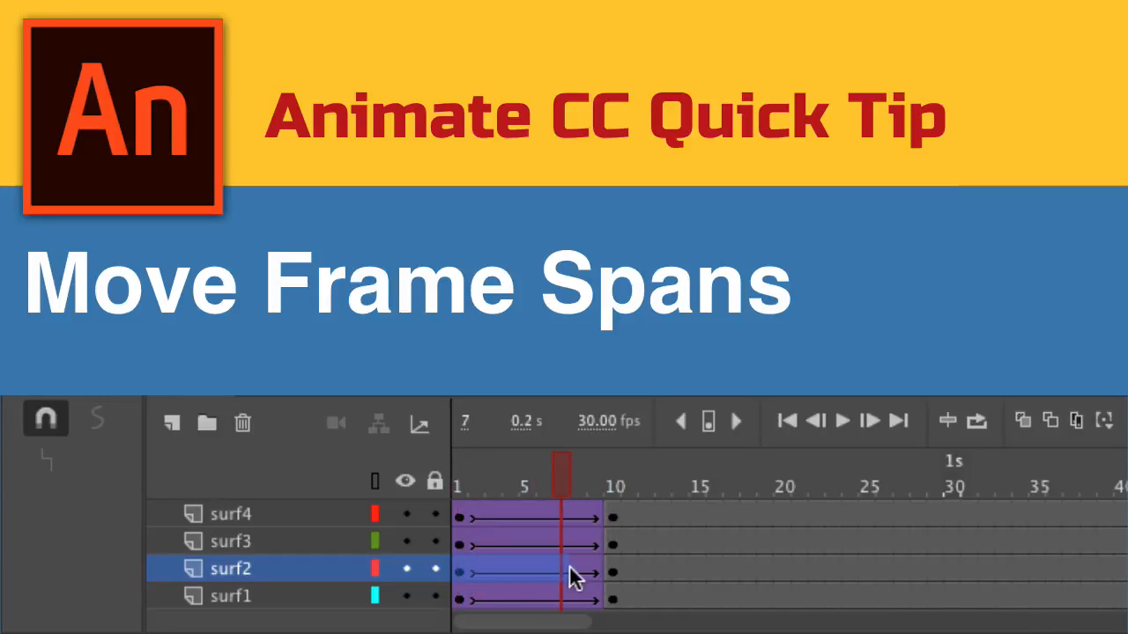
Drag surf2's frame span right so it starts just after frame 10, following surf's span
left_click_drag(572, 568, 678, 573)
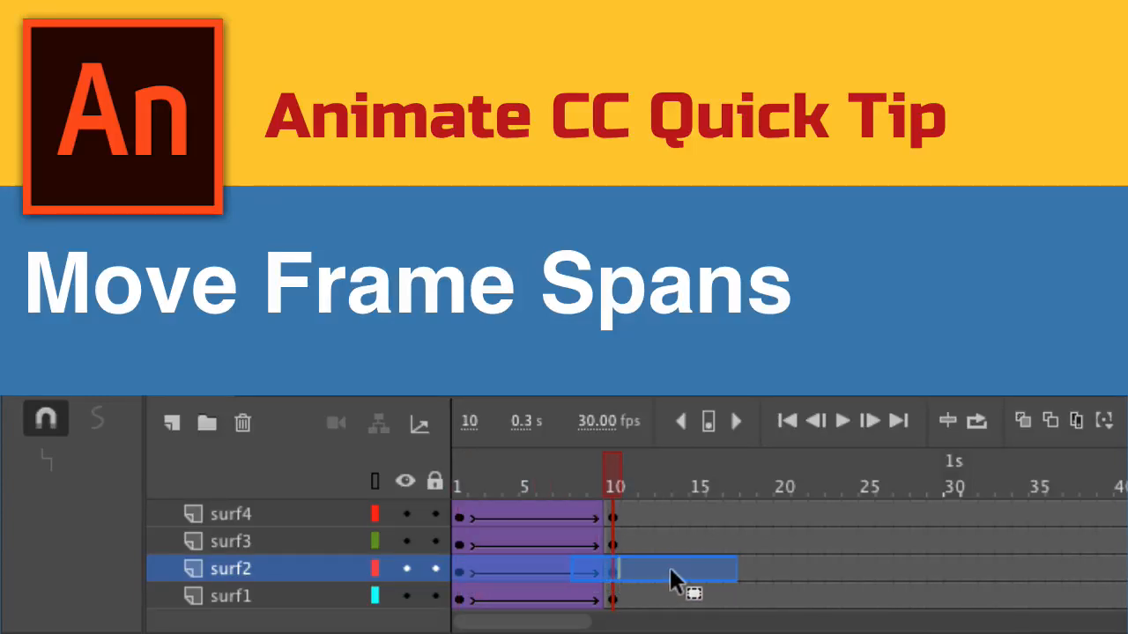
left_click_drag(679, 567, 807, 567)
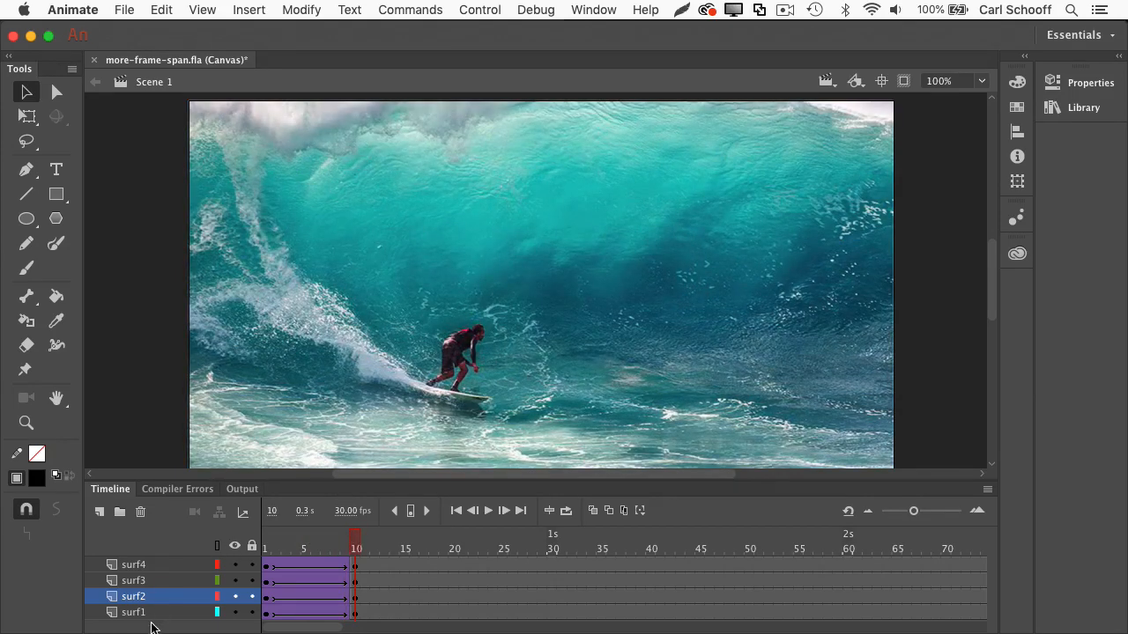
mouse_move(155, 563)
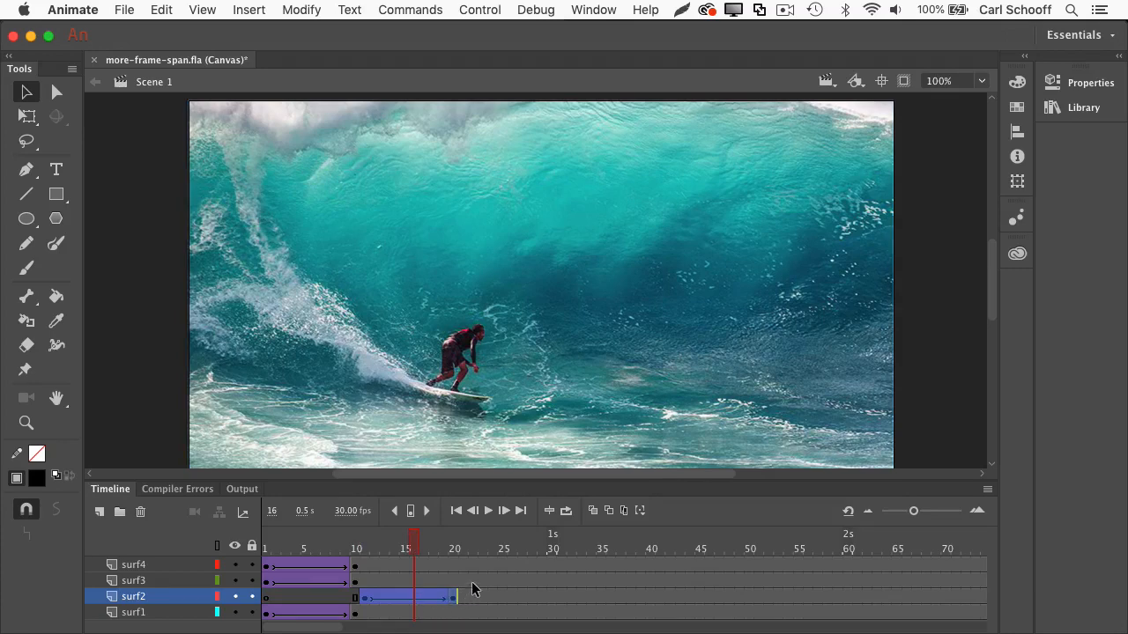
mouse_move(301, 591)
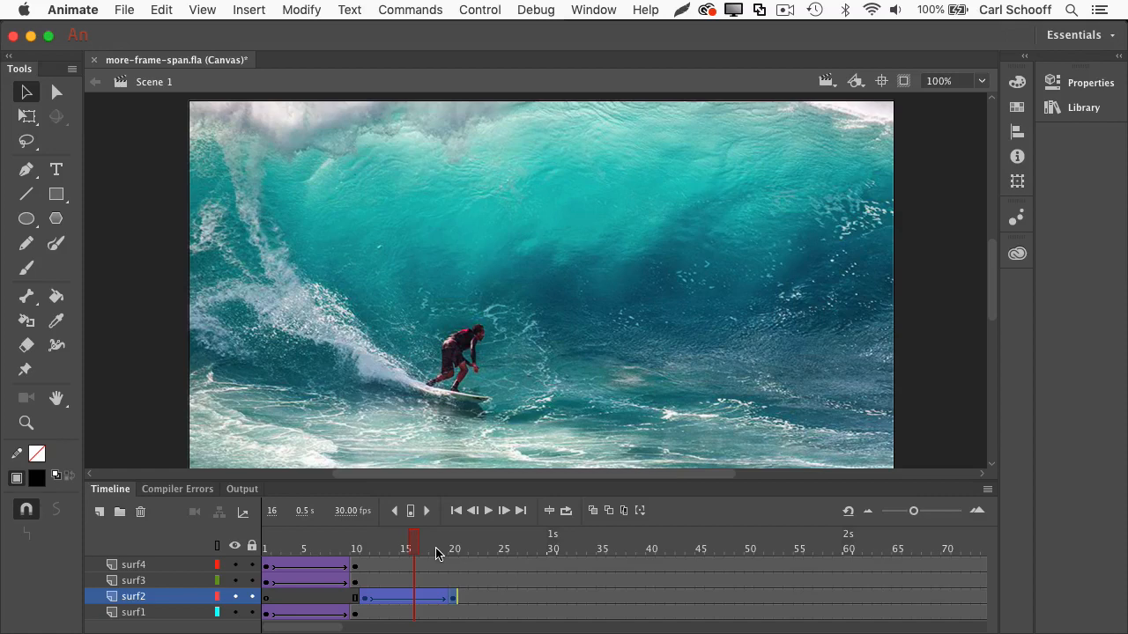
mouse_move(729, 536)
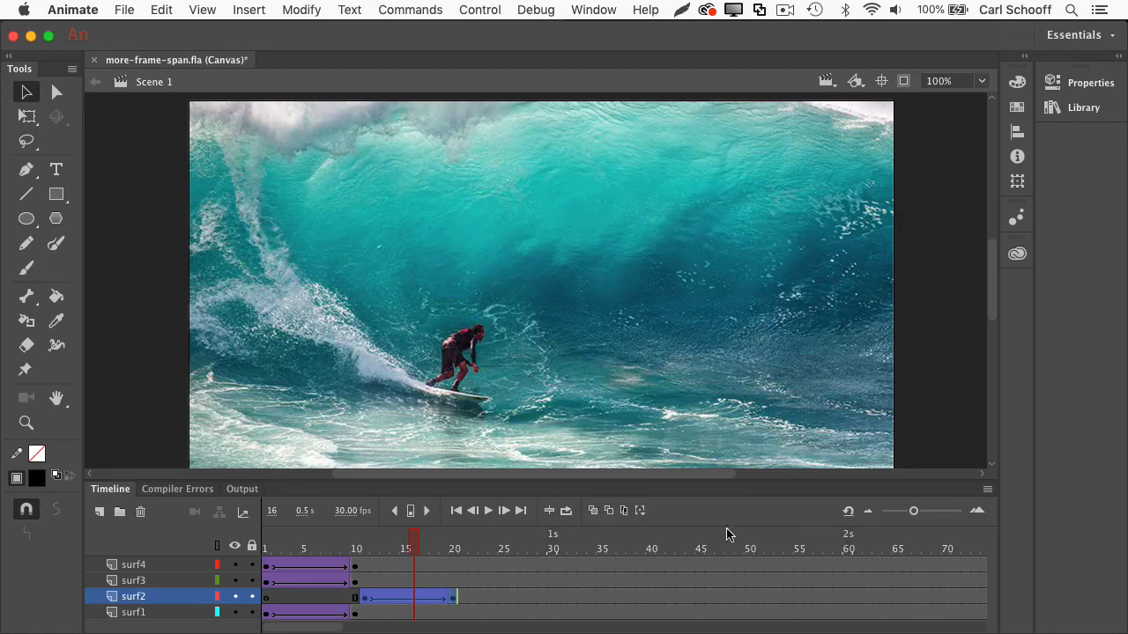
mouse_move(620, 585)
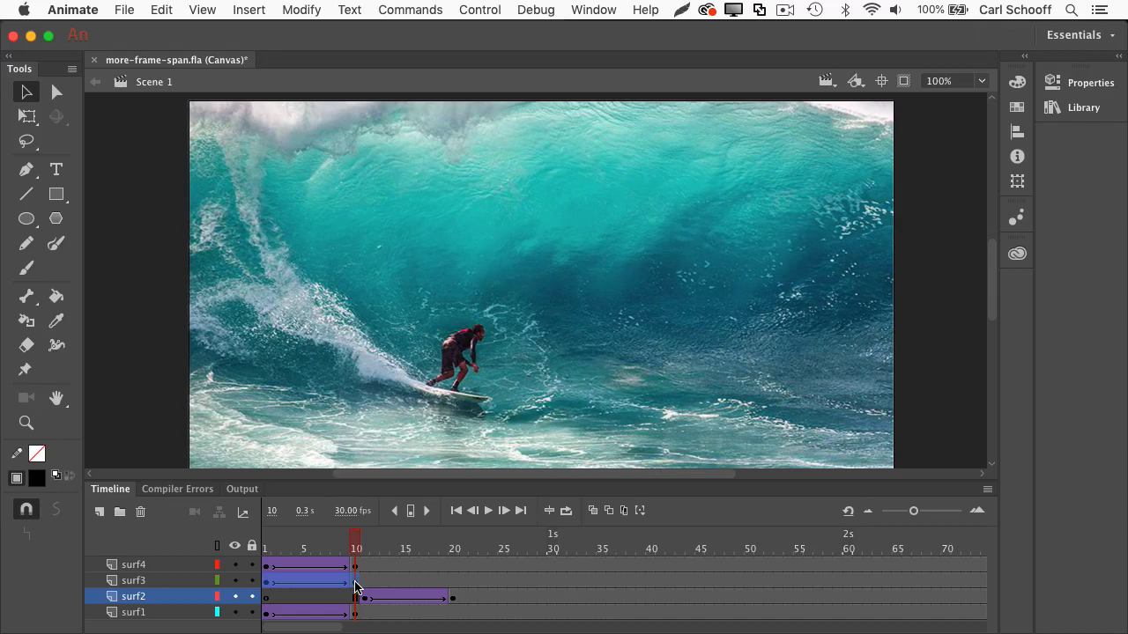
Move surf3's frame span right so it begins near frame 20, after surf2 ends
left_click(133, 580)
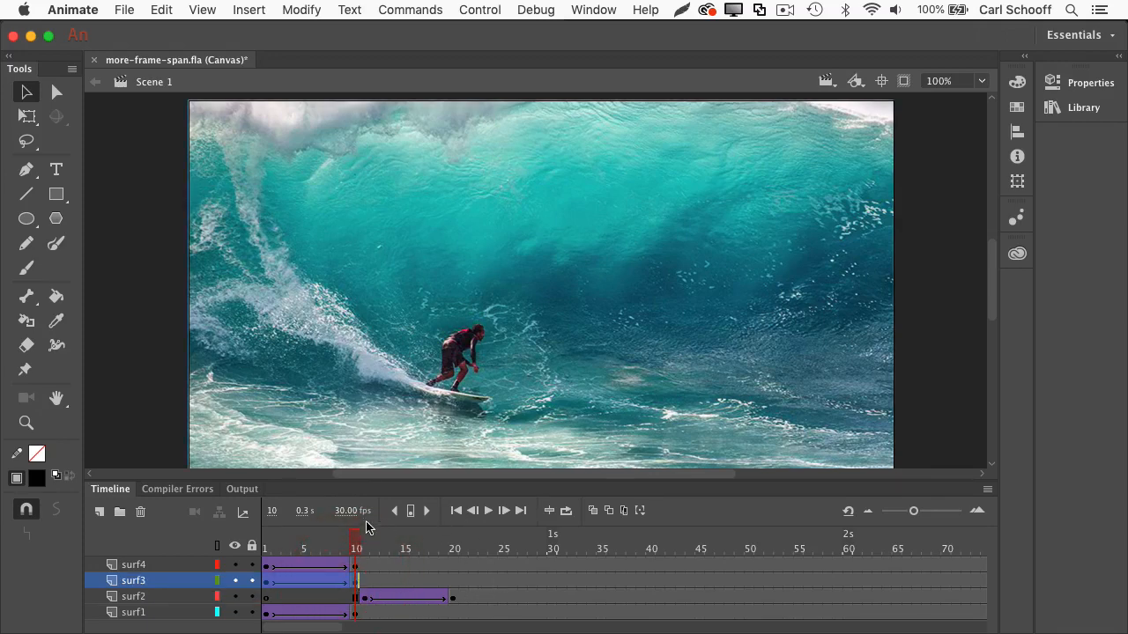
left_click(306, 583)
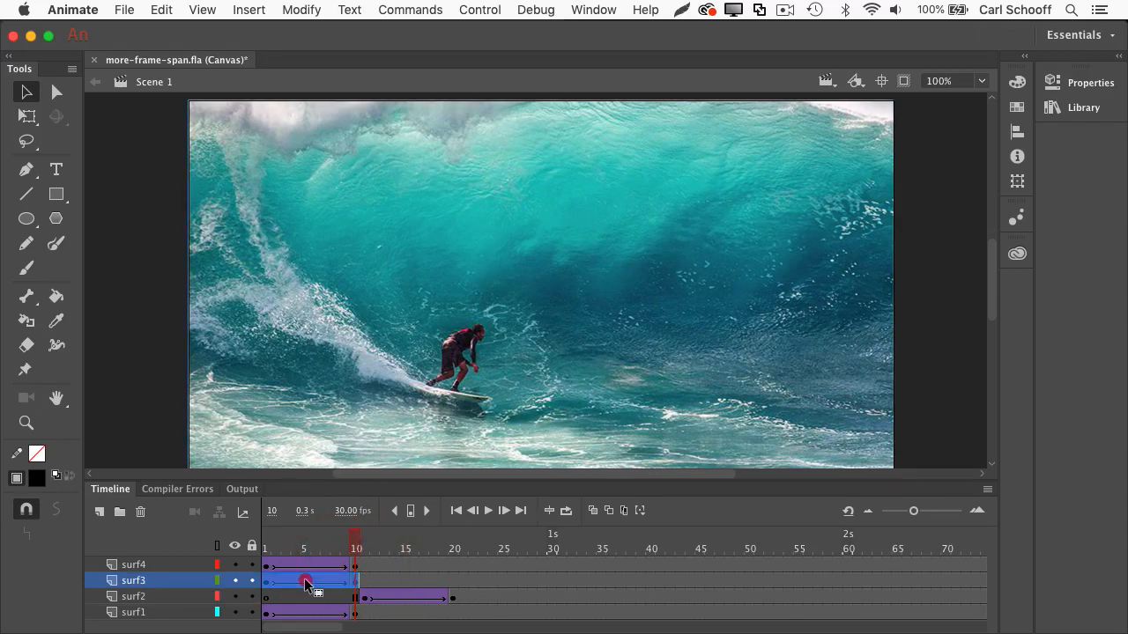
left_click_drag(303, 582, 485, 582)
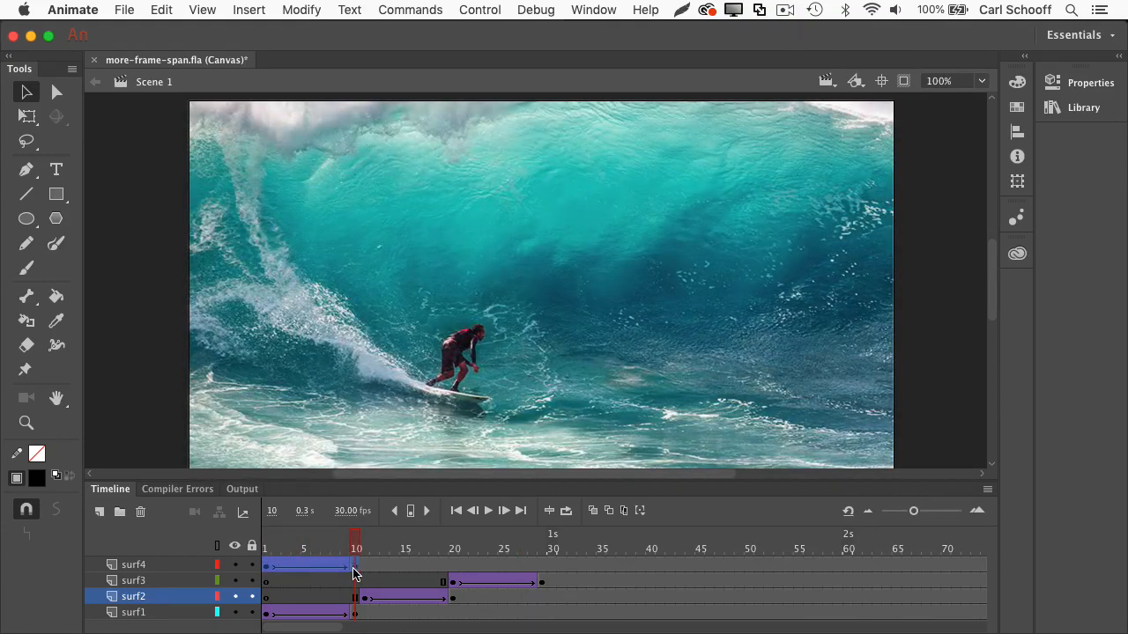
Select the surf4 layer and its whole frame span, ready to reposition it
left_click(134, 564)
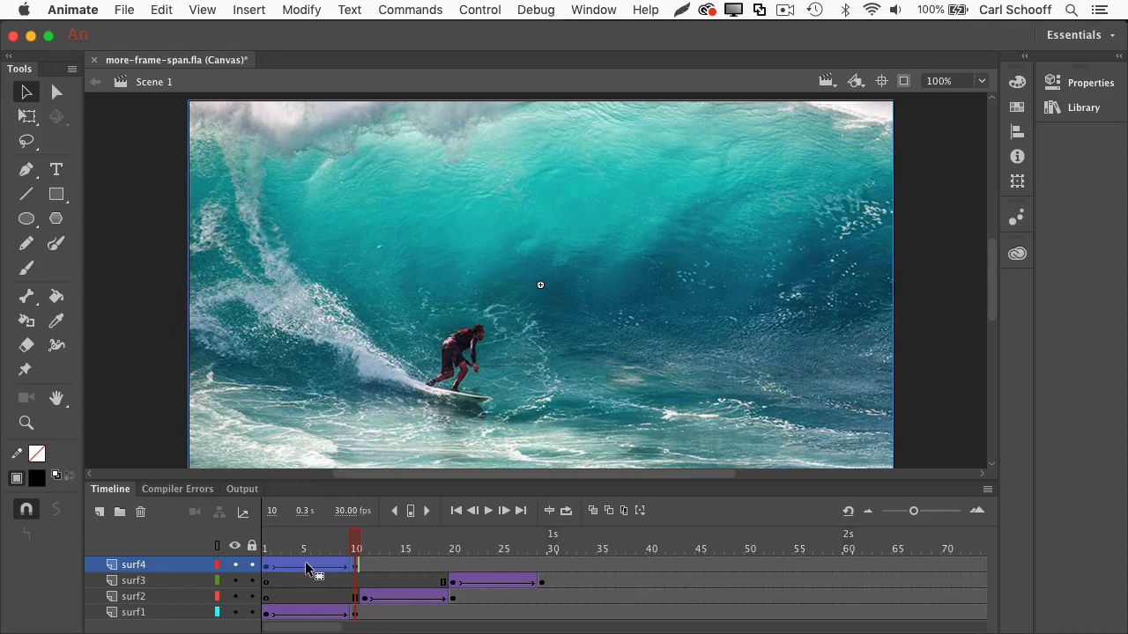
left_click(454, 568)
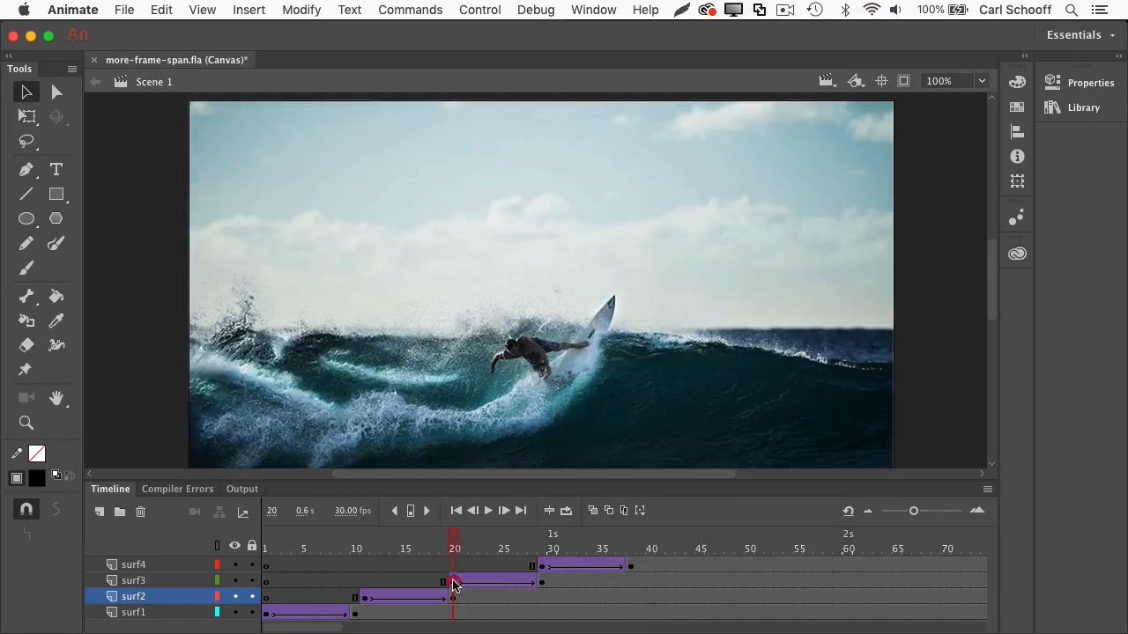
Check the image at frame 20, then select surf3's frame span to push it later near frame 38
left_click(134, 579)
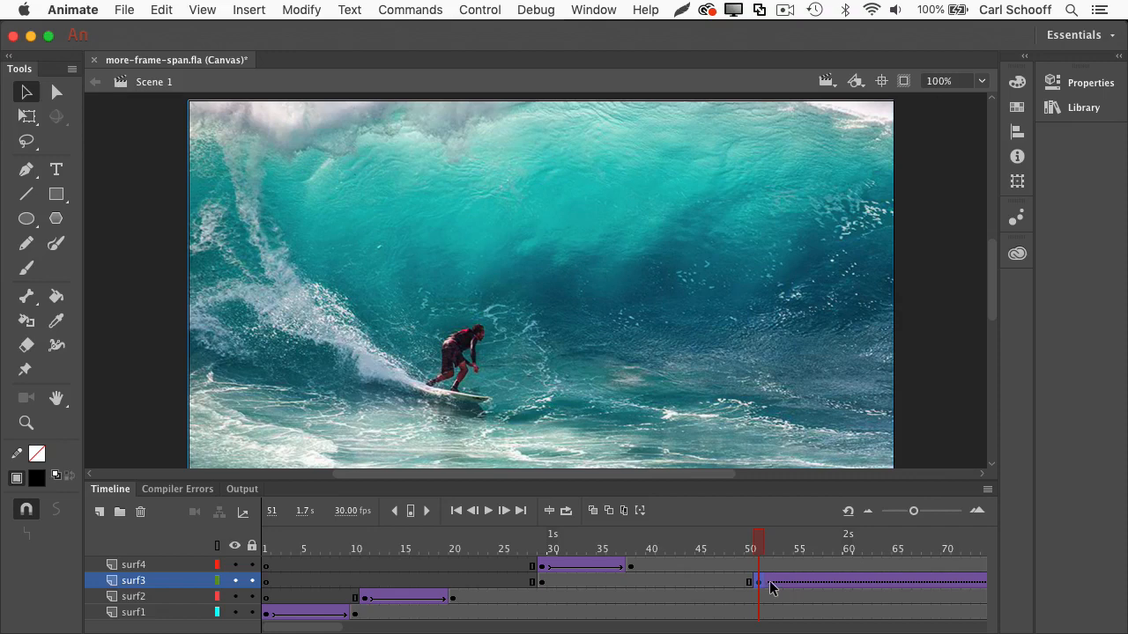
mouse_move(825, 581)
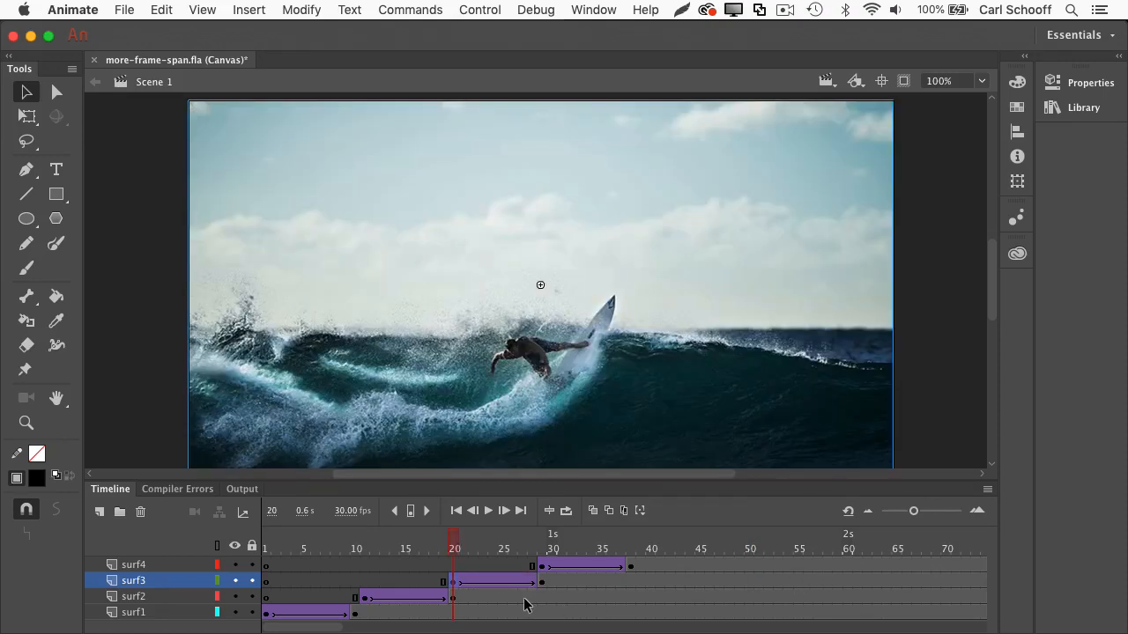
left_click(521, 537)
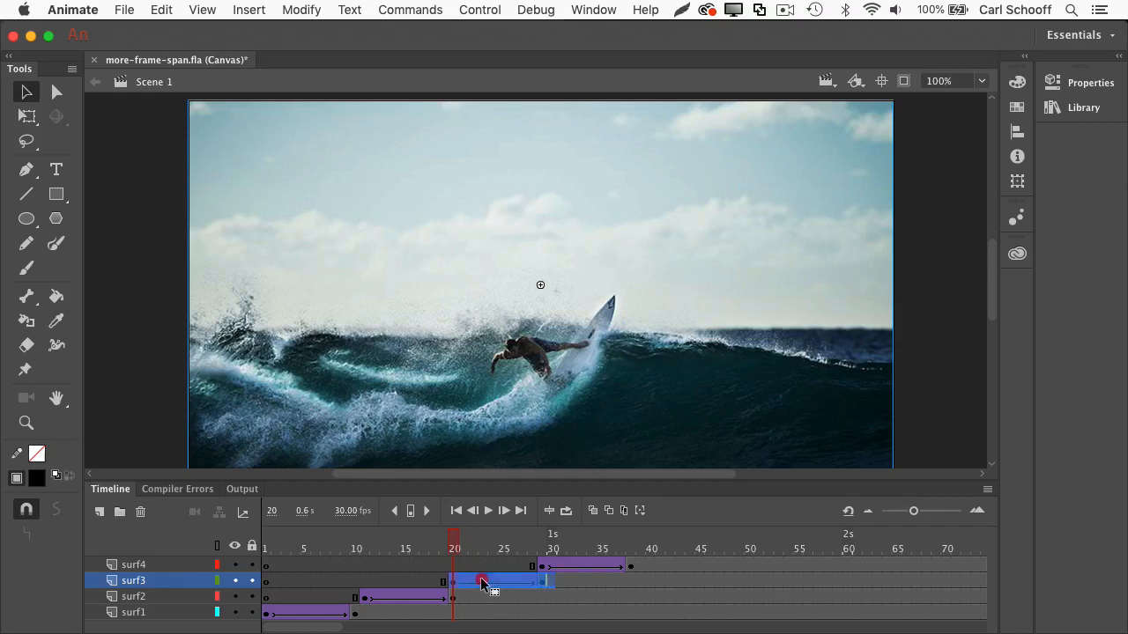
left_click(650, 548)
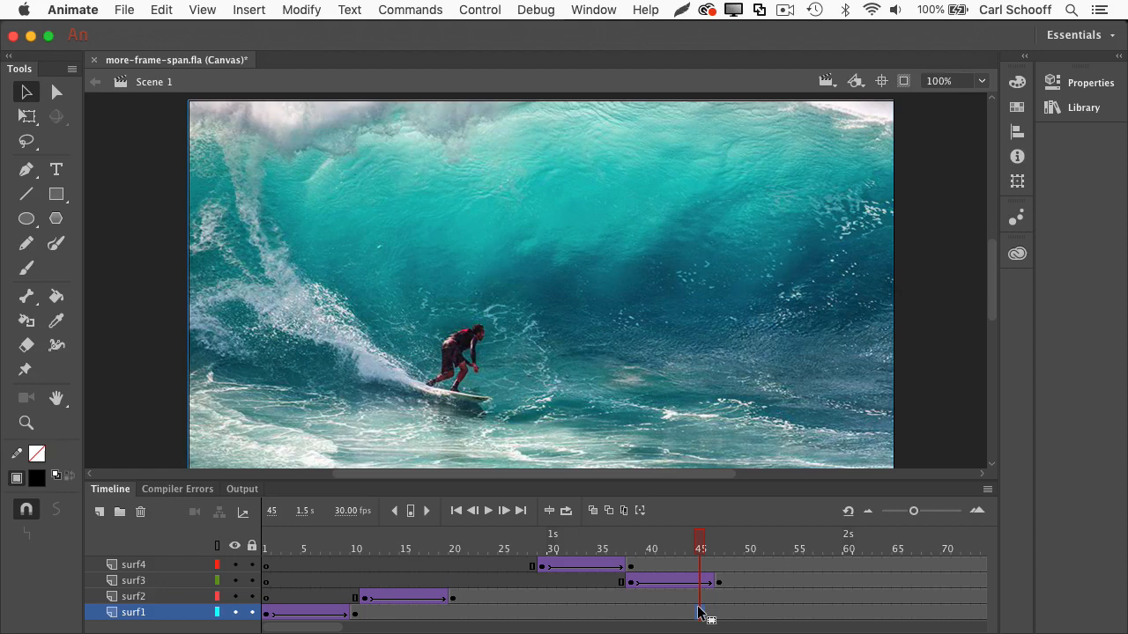
mouse_move(543, 573)
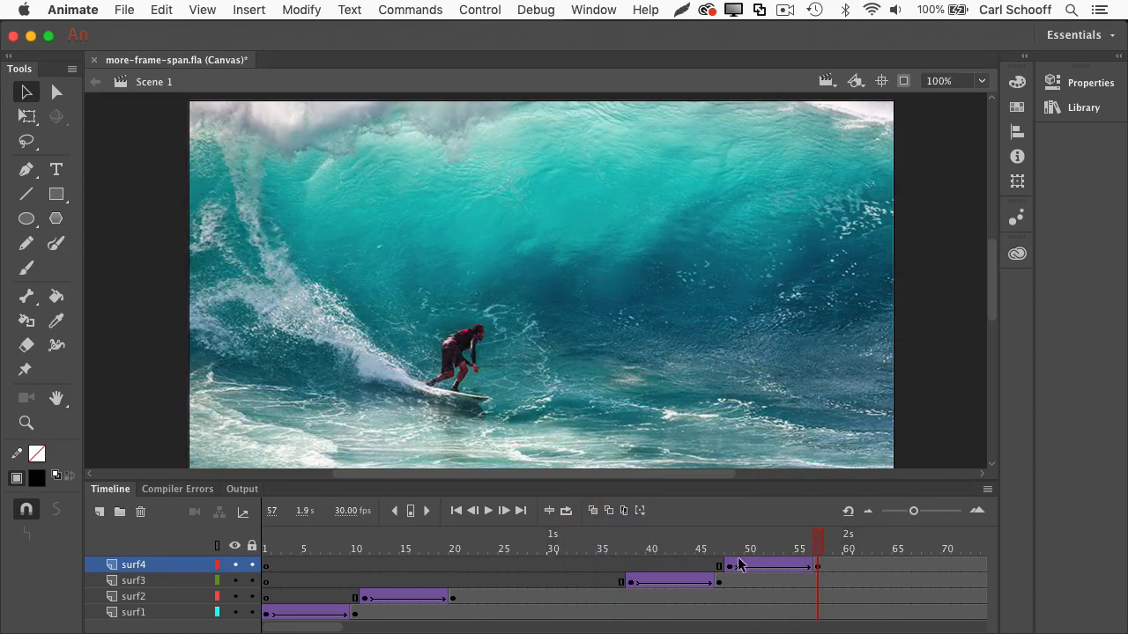
mouse_move(644, 585)
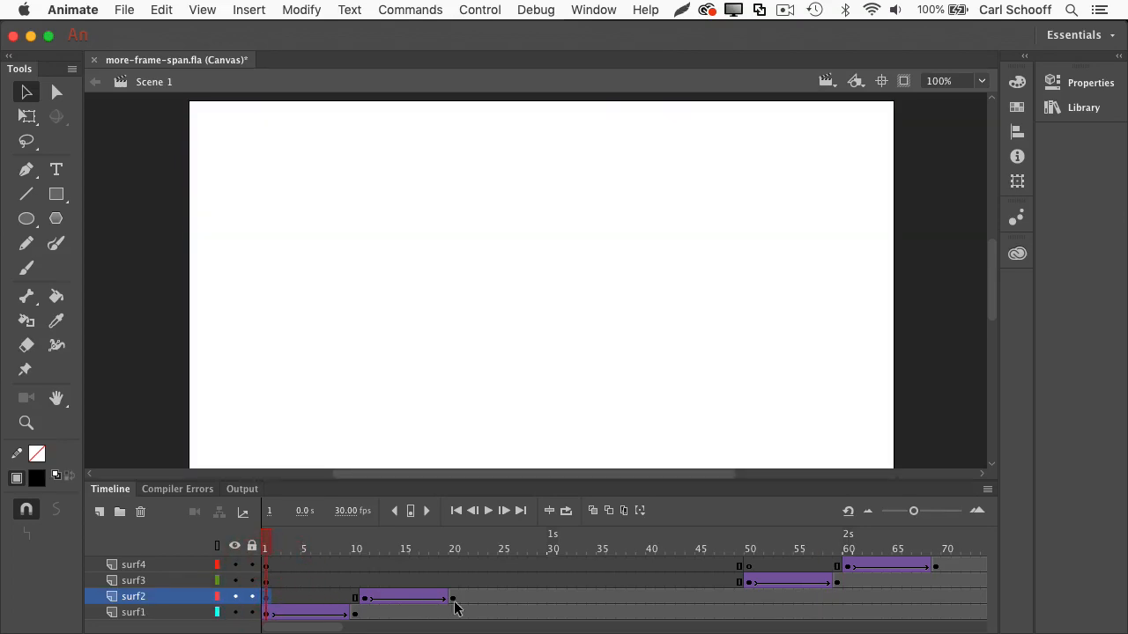
Select the surf2 frame span while surf3 and surf4 sit later at frames 49 and 60
left_click(455, 535)
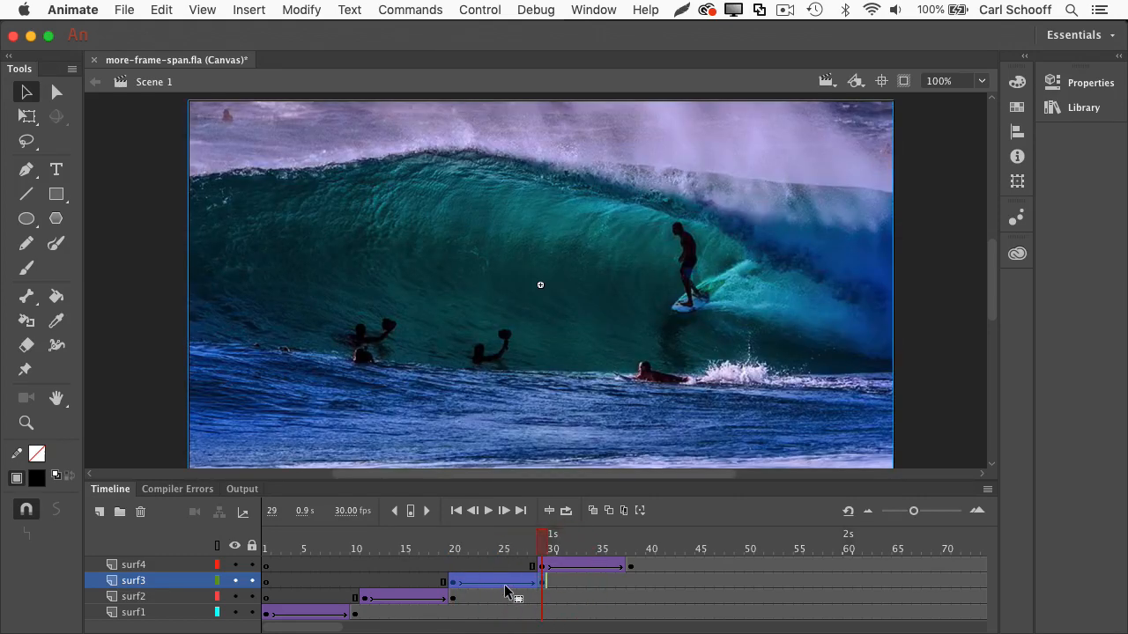
Select surf3's frame span to restore it to frame 20, with surf4 at frame 29
left_click(688, 582)
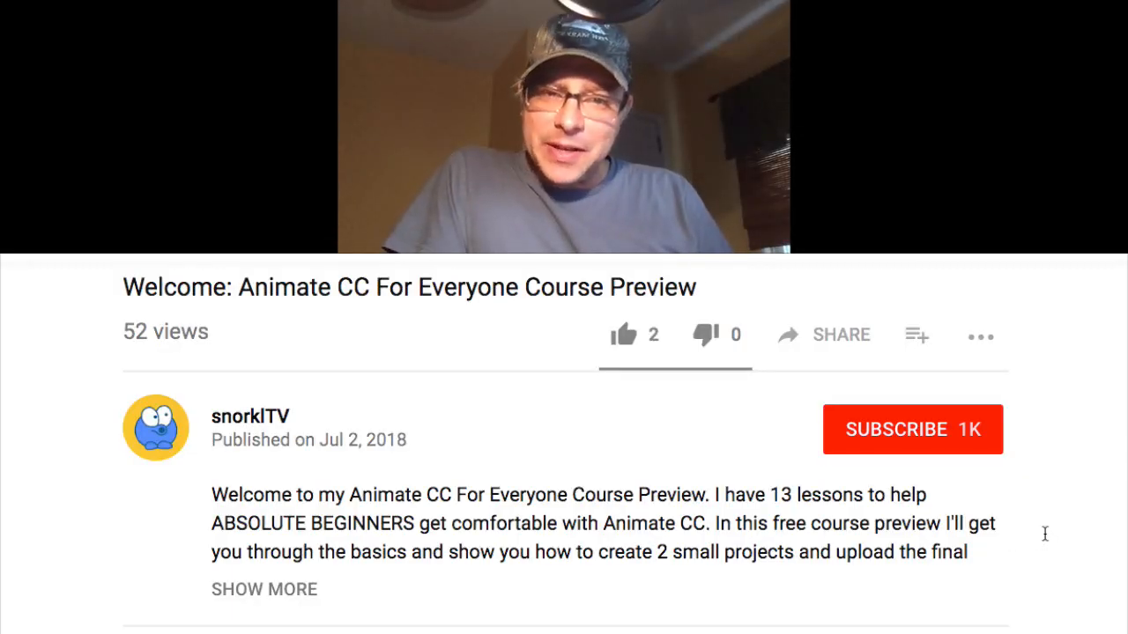
Like the Adobe Animate course preview video and subscribe to its channel in the browser
left_click(624, 335)
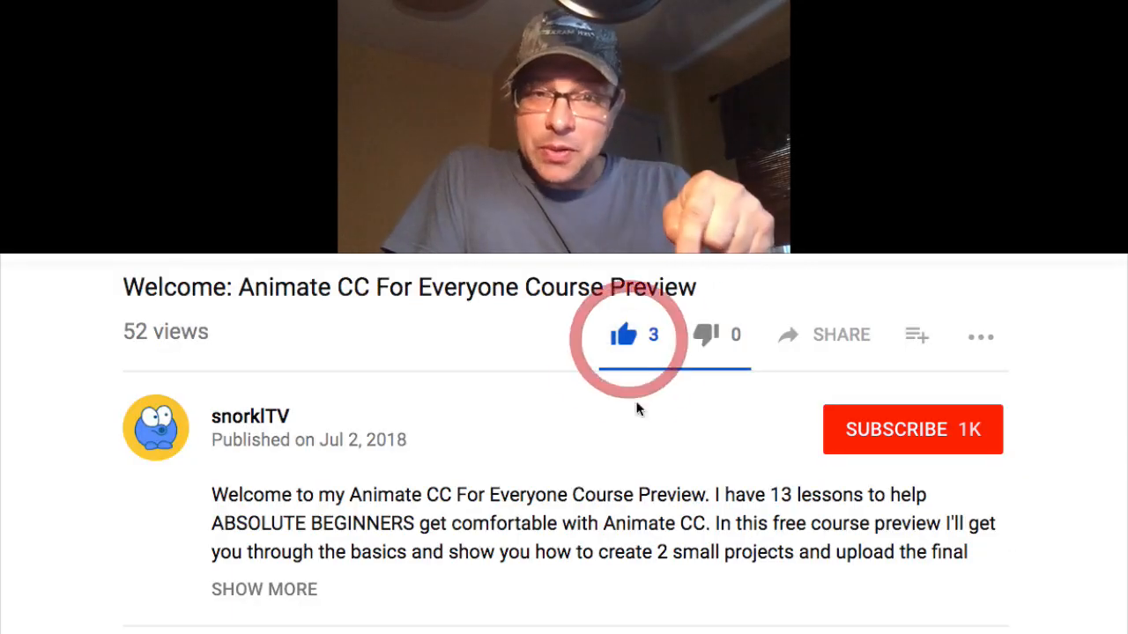
left_click(913, 430)
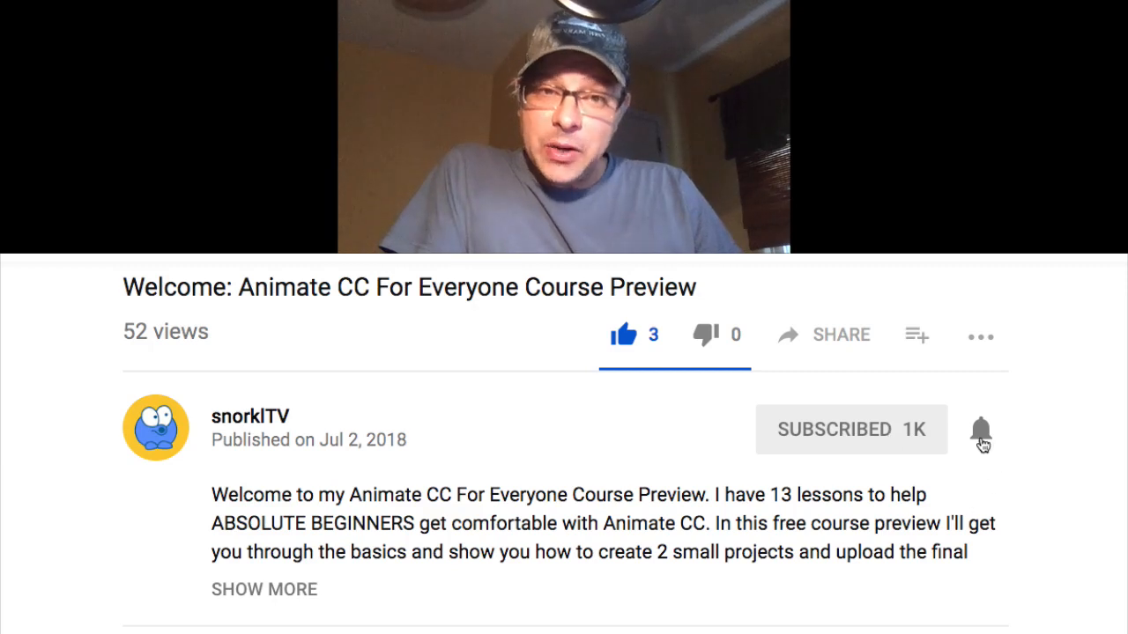